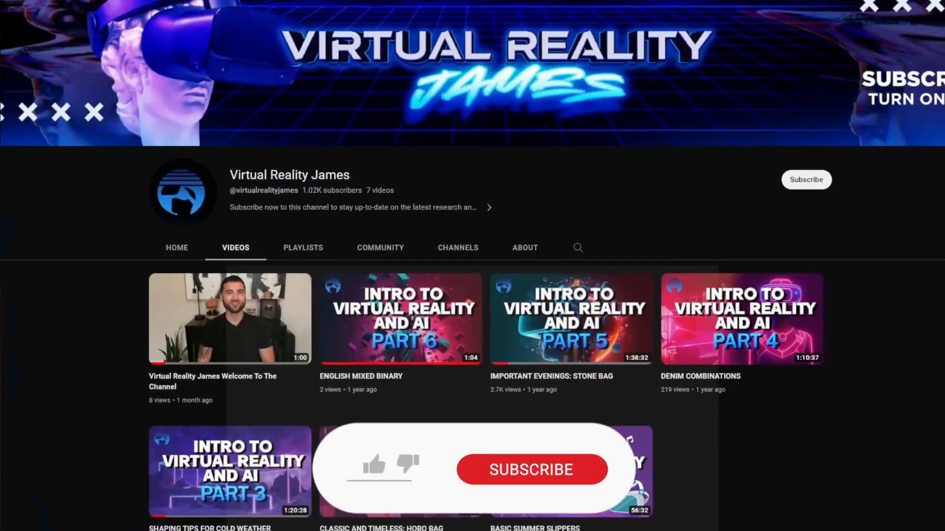
Open the 'Virtual Reality James Welcome To The Channel' video from the channel's Videos tab.
click(806, 179)
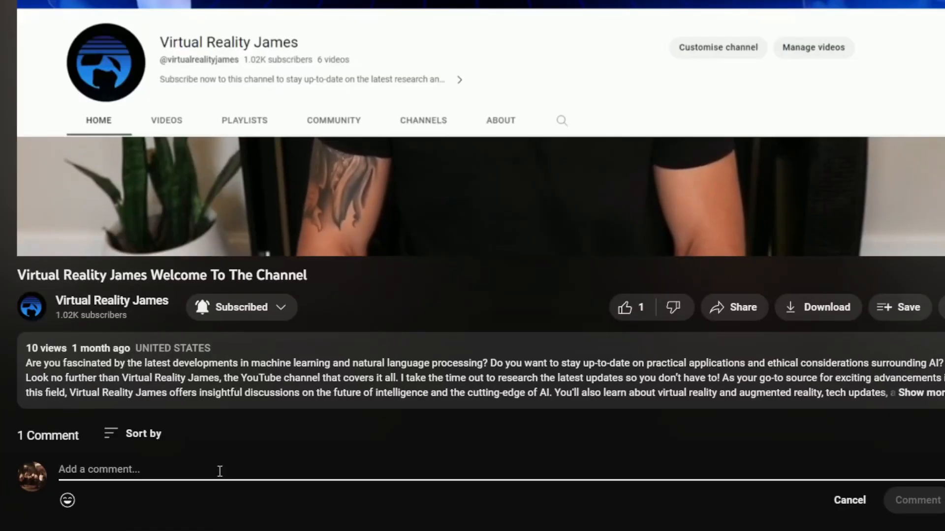
Type the comment 'Great Video! ❤ Thanks for this' under the welcome video.
text(Great Video!)
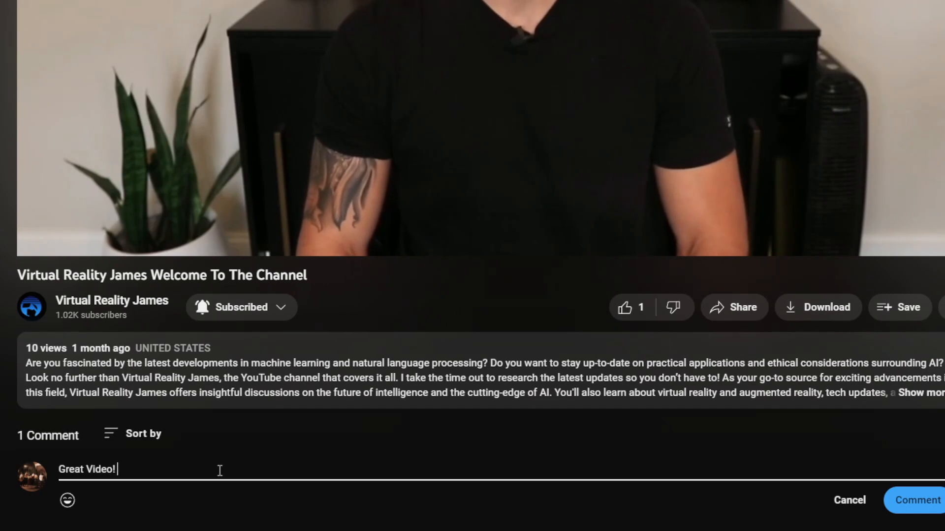
text(❤ Thanks for this)
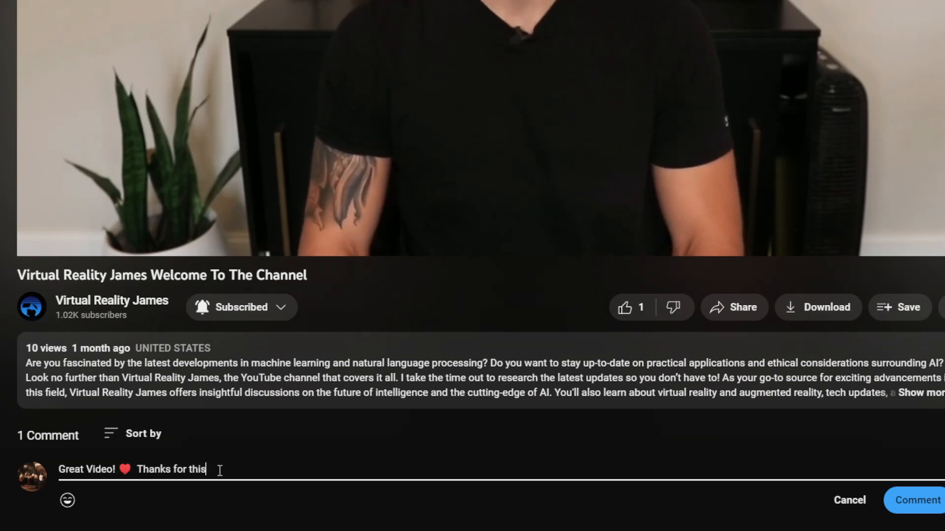